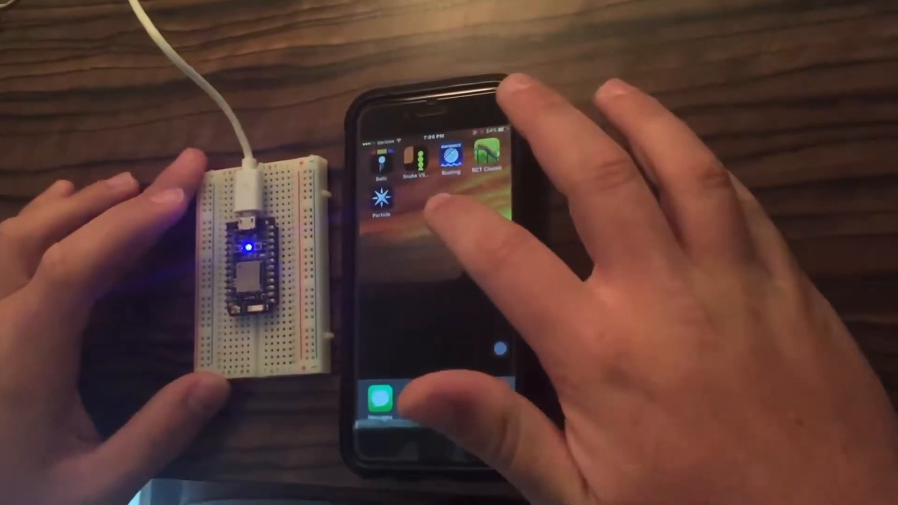
- Launch the Particle app from the iOS home screen to its empty device list
left_click(380, 201)
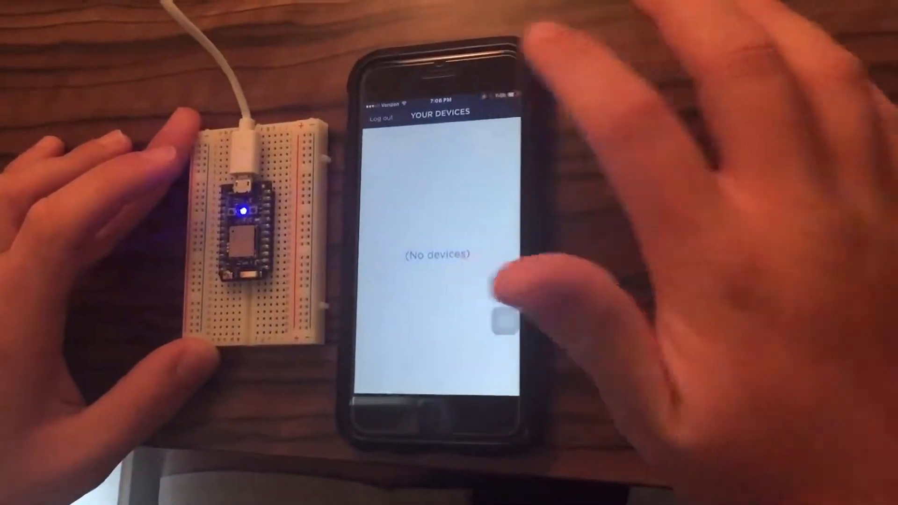
- Add a new device and confirm the Photon is ready for setup
left_click(498, 321)
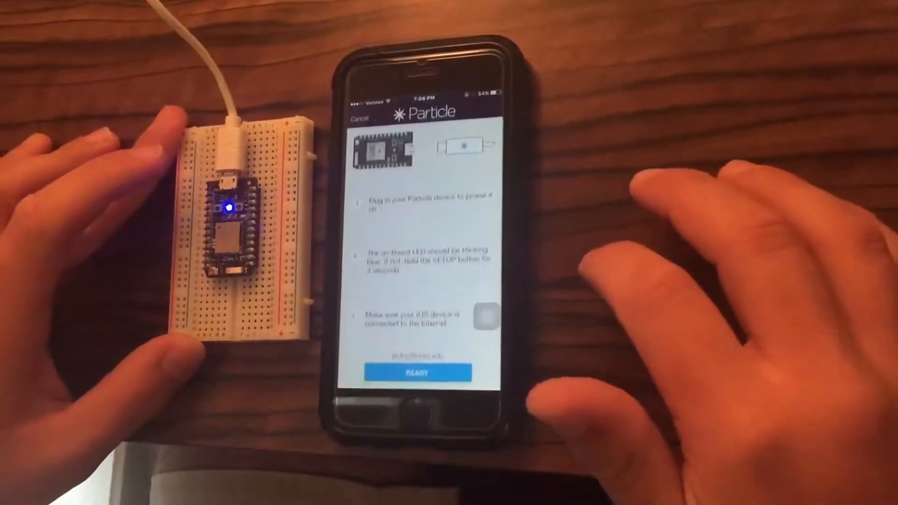
left_click(416, 372)
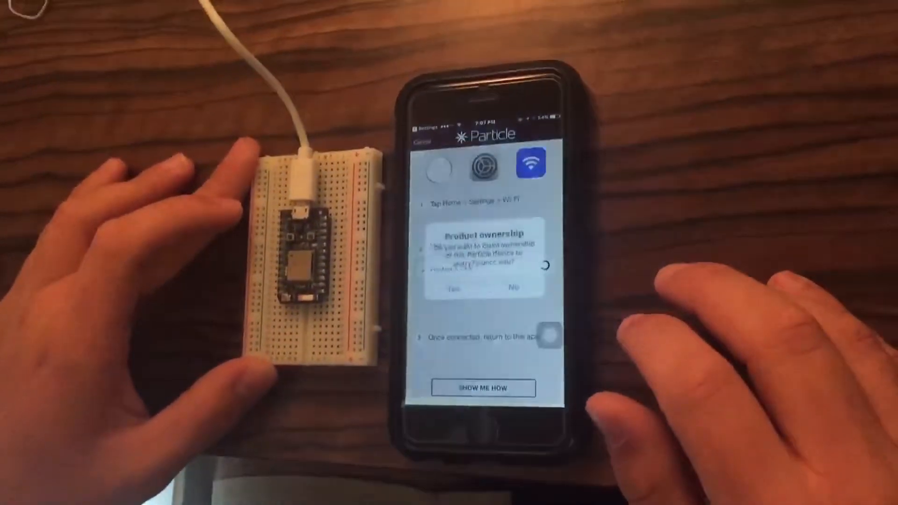
- Accept claiming ownership of the Photon on the Product ownership alert
left_click(452, 287)
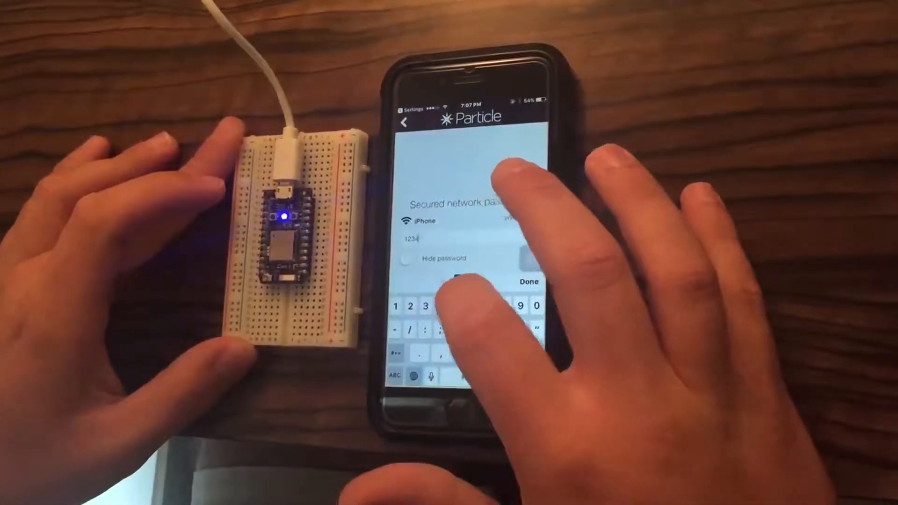
- Join the iPhone Wi-Fi network with the entered password to complete setup
left_click(528, 281)
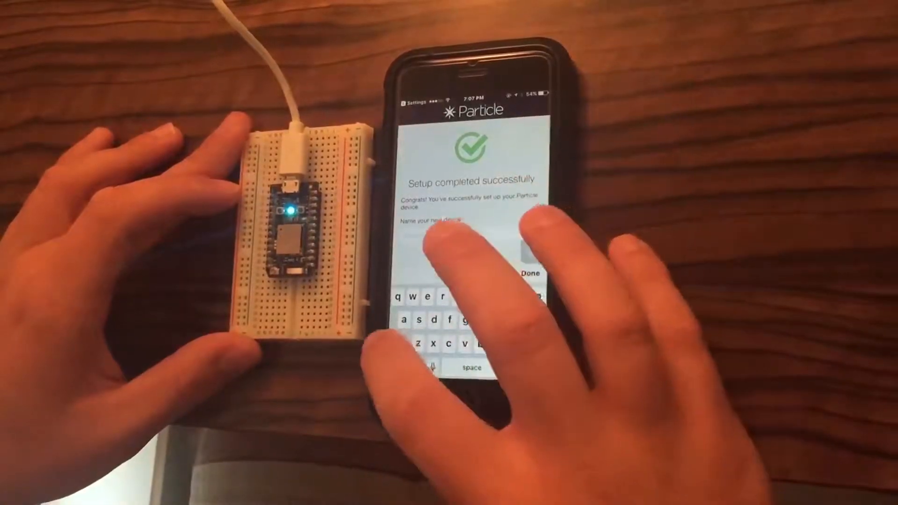
- Enter the name TreysPhoton for the new Photon
type("Trey")
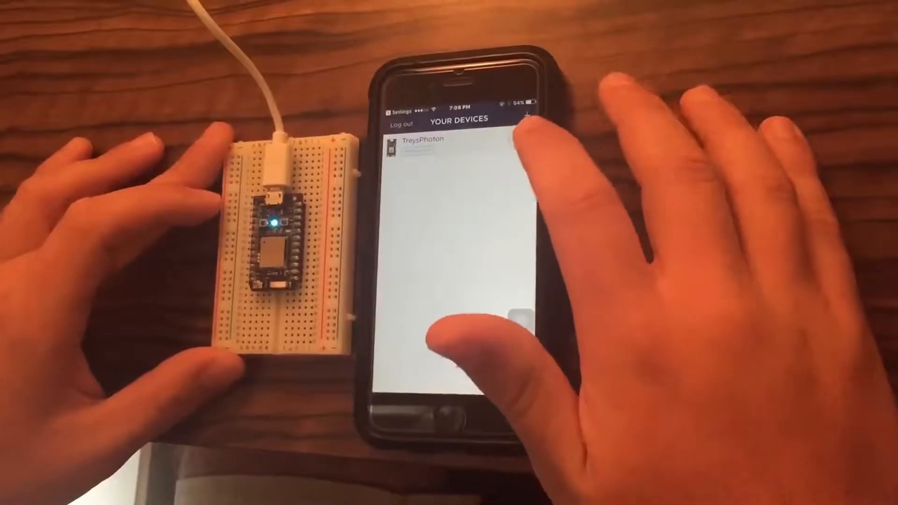
- Open TreysPhoton in Tinker and show the mode options for pin D7
left_click(418, 141)
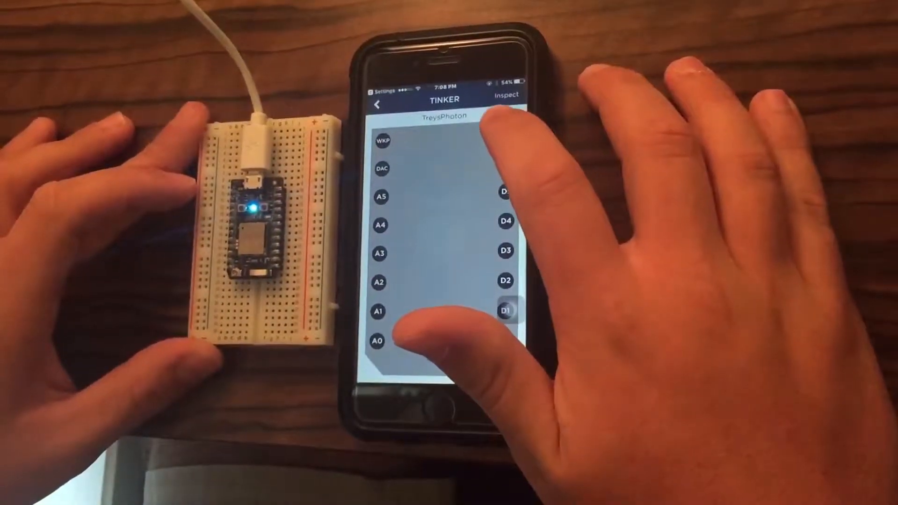
left_click(503, 137)
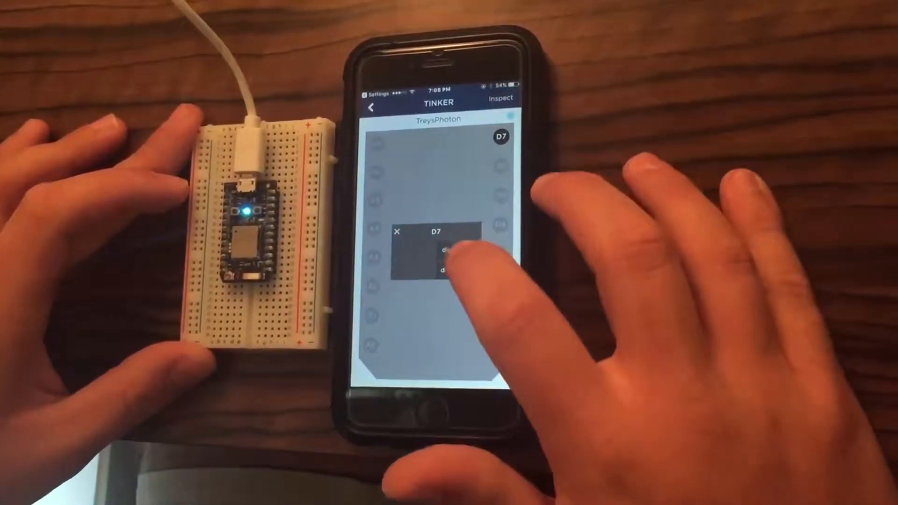